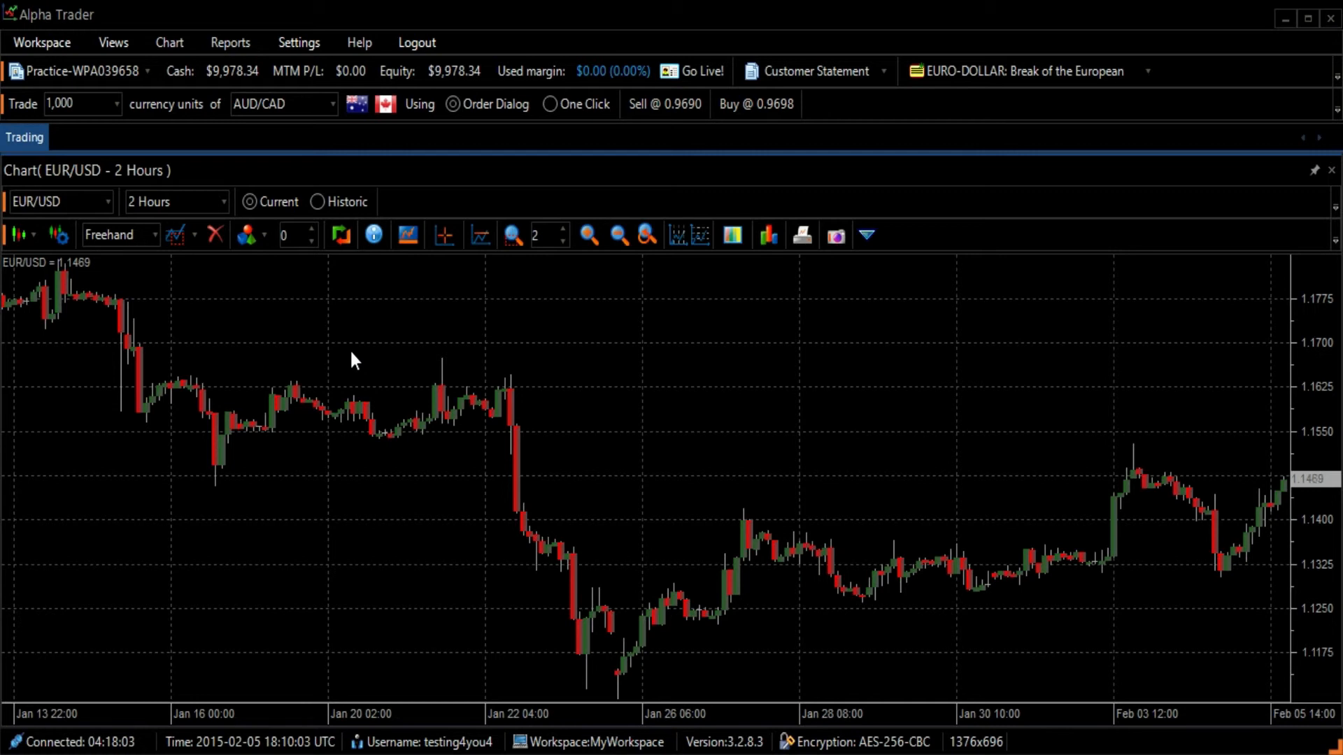
{"action": "mouse_move", "coordinate": [347, 363]}
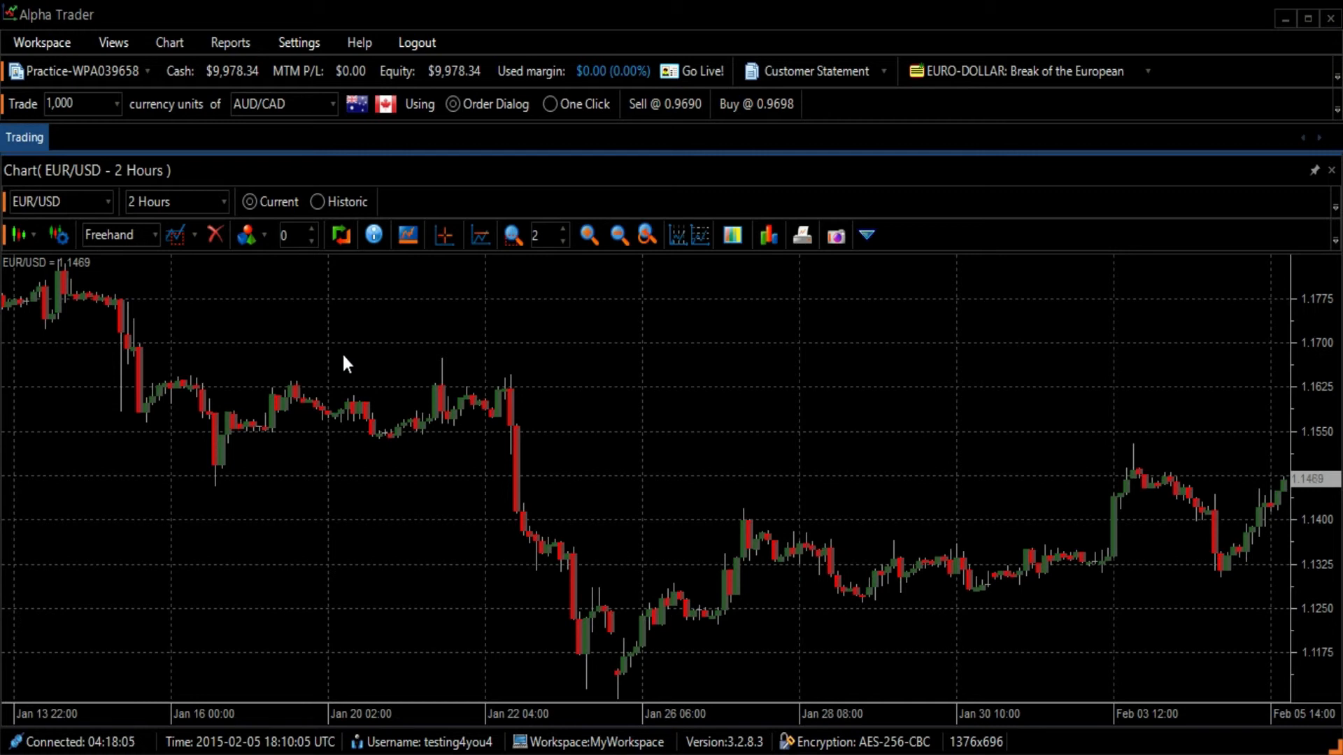
Step: Show the indicator catalogue beside the EUR/USD chart and expand the Oscillators group
{"action": "left_click", "coordinate": [58, 235]}
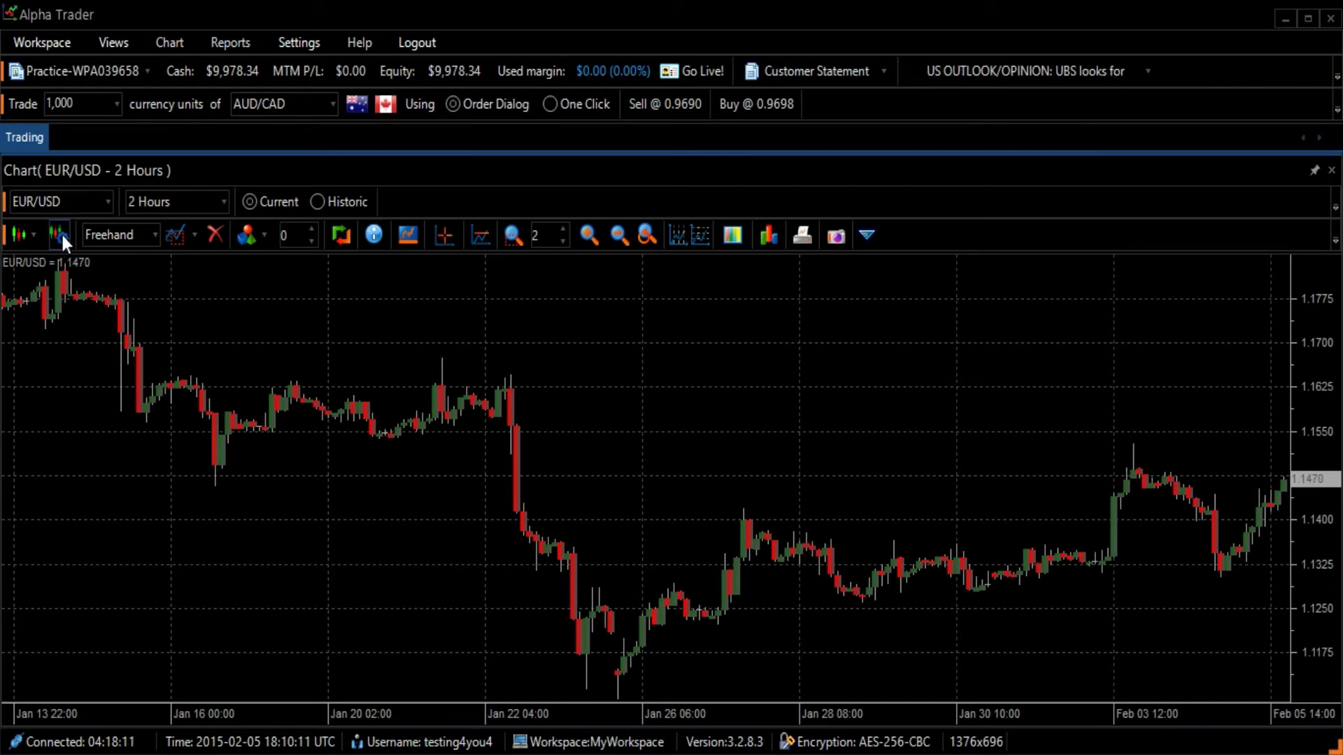
{"action": "left_click", "coordinate": [60, 235]}
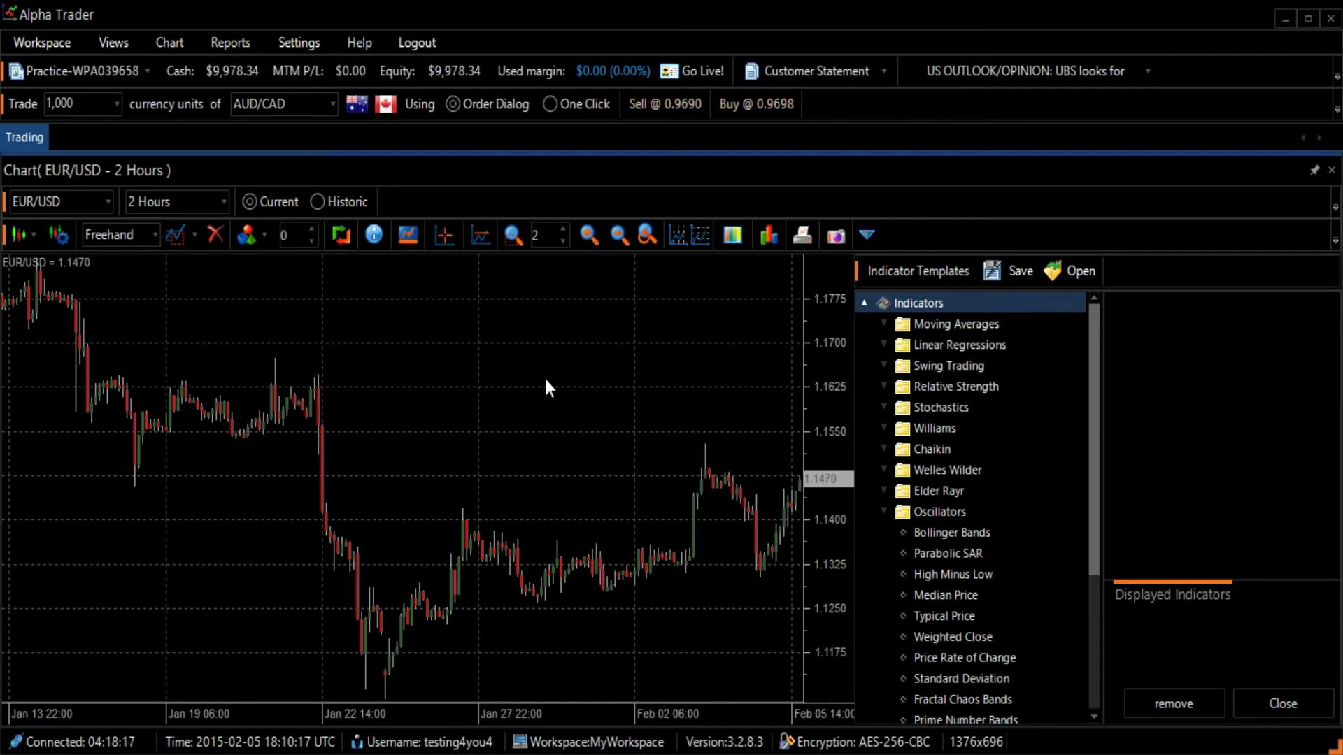
{"action": "left_click", "coordinate": [968, 679]}
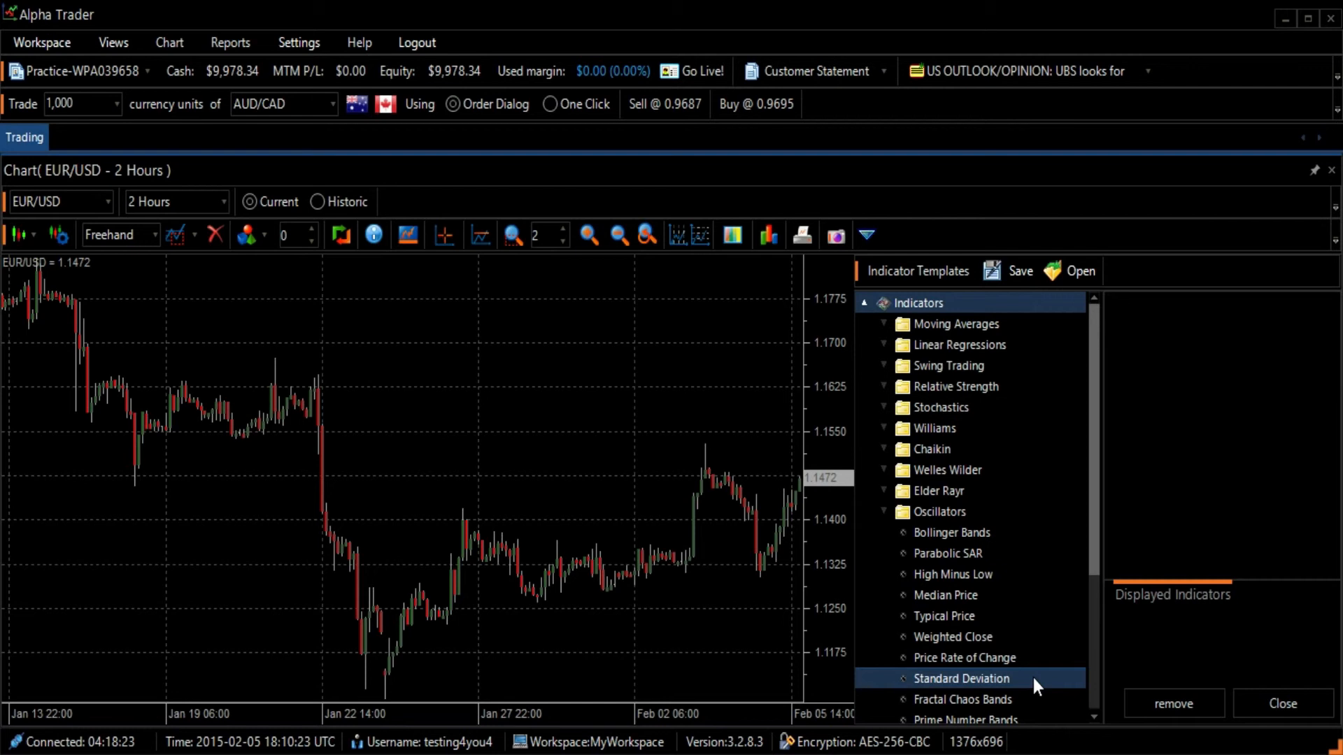
Step: Select Standard Deviation and set its MA type to Exponential
{"action": "left_click", "coordinate": [961, 679]}
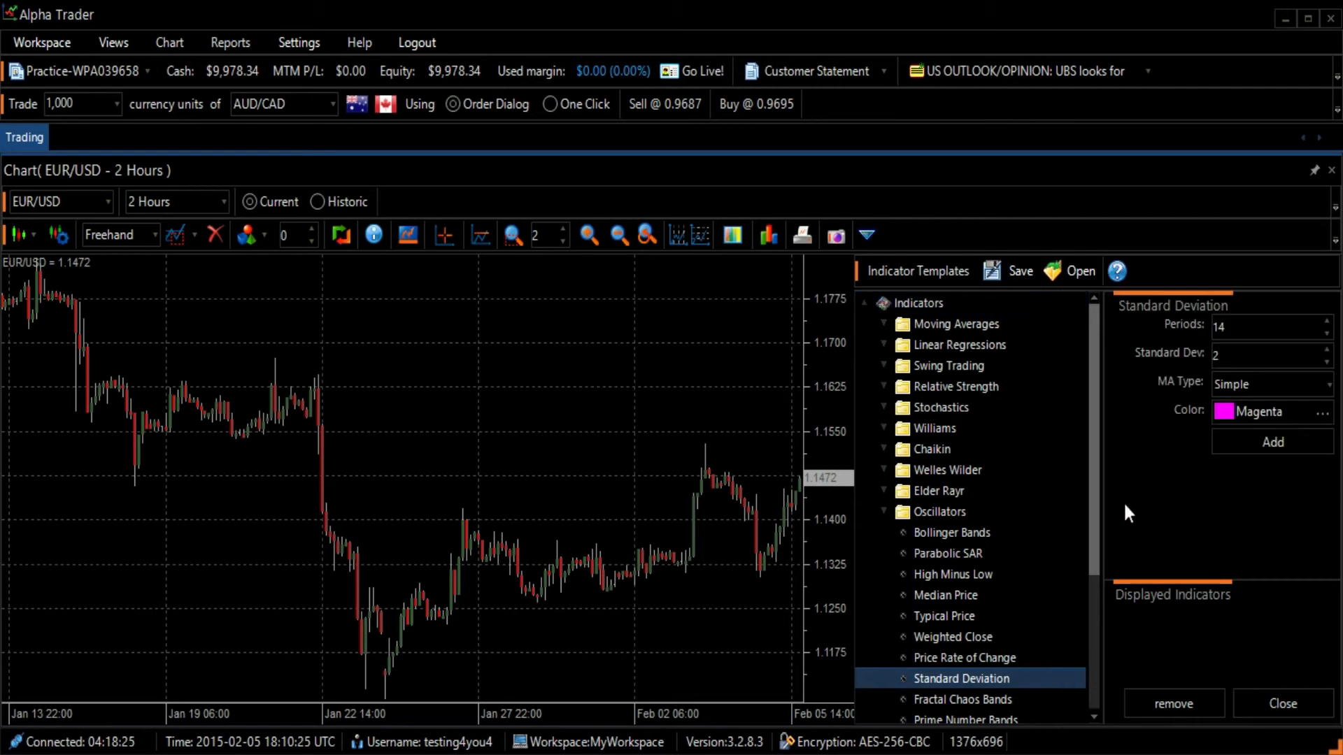
{"action": "mouse_move", "coordinate": [1129, 491]}
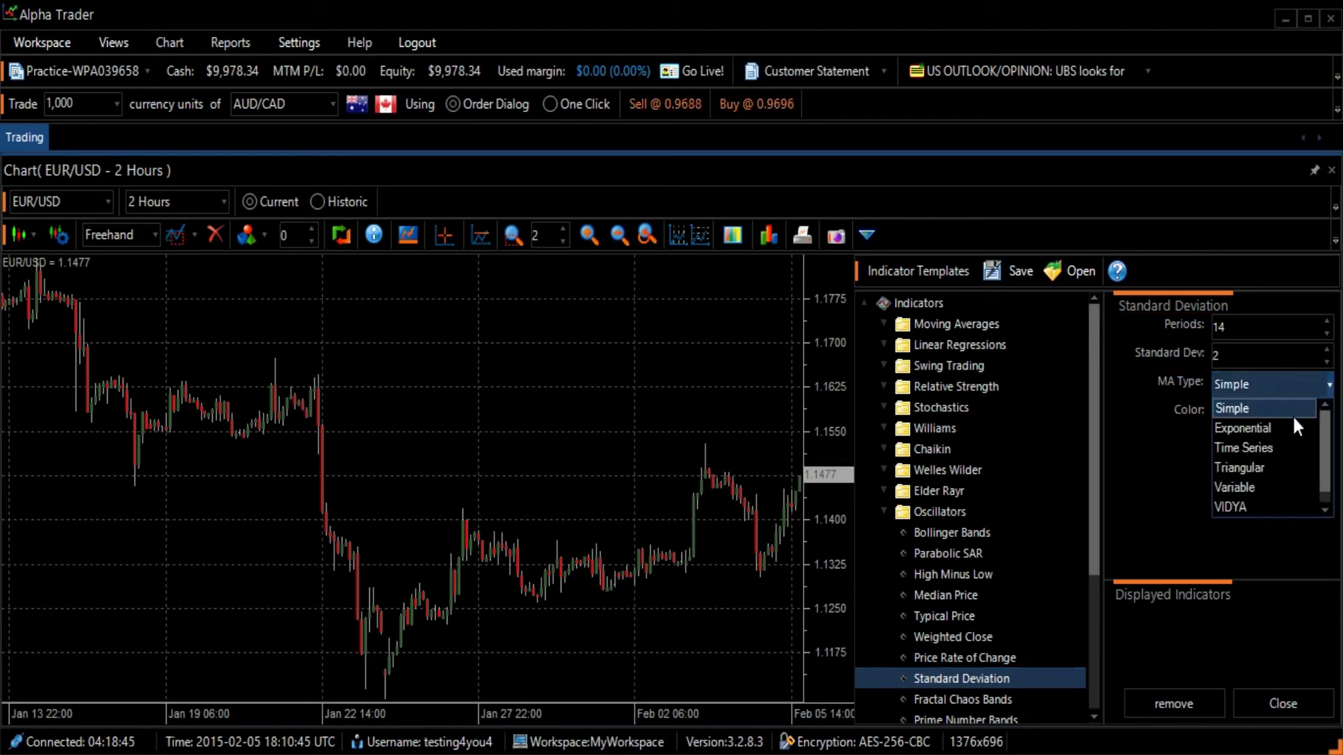
{"action": "mouse_move", "coordinate": [1242, 428]}
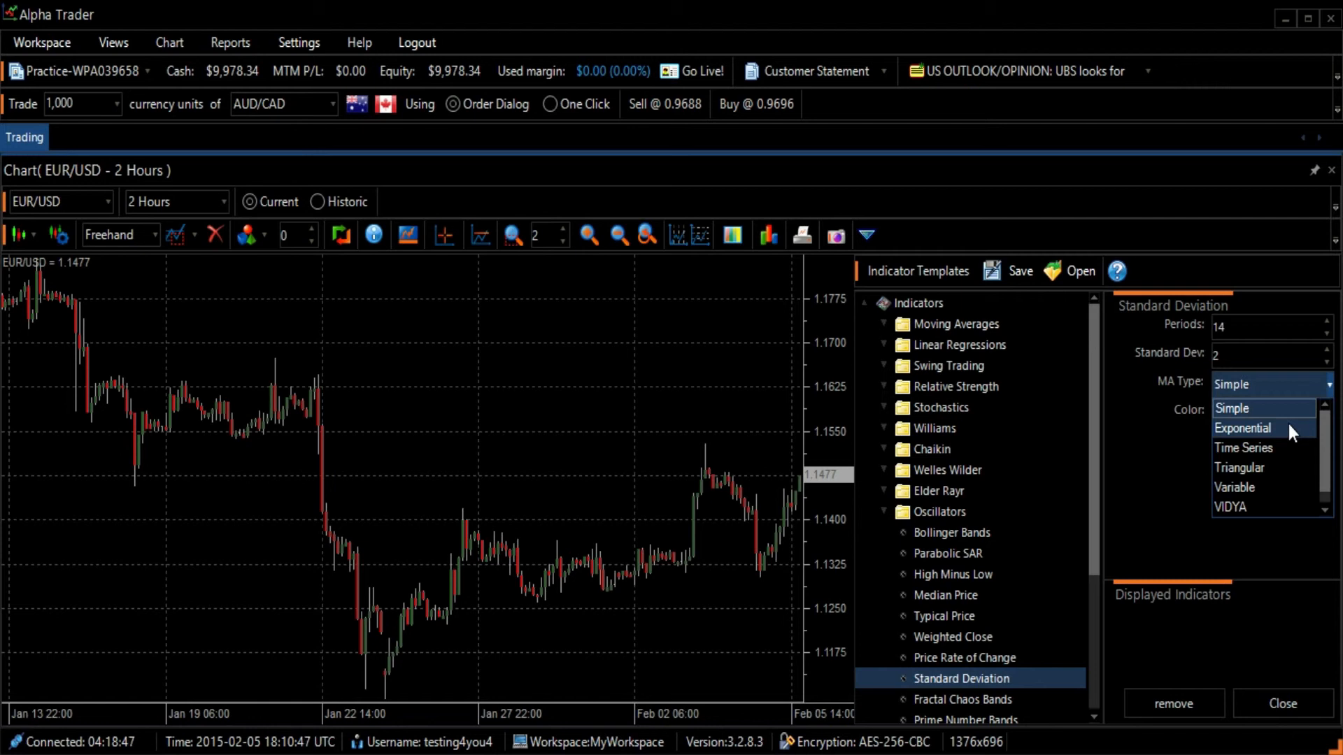
{"action": "left_click", "coordinate": [1243, 428]}
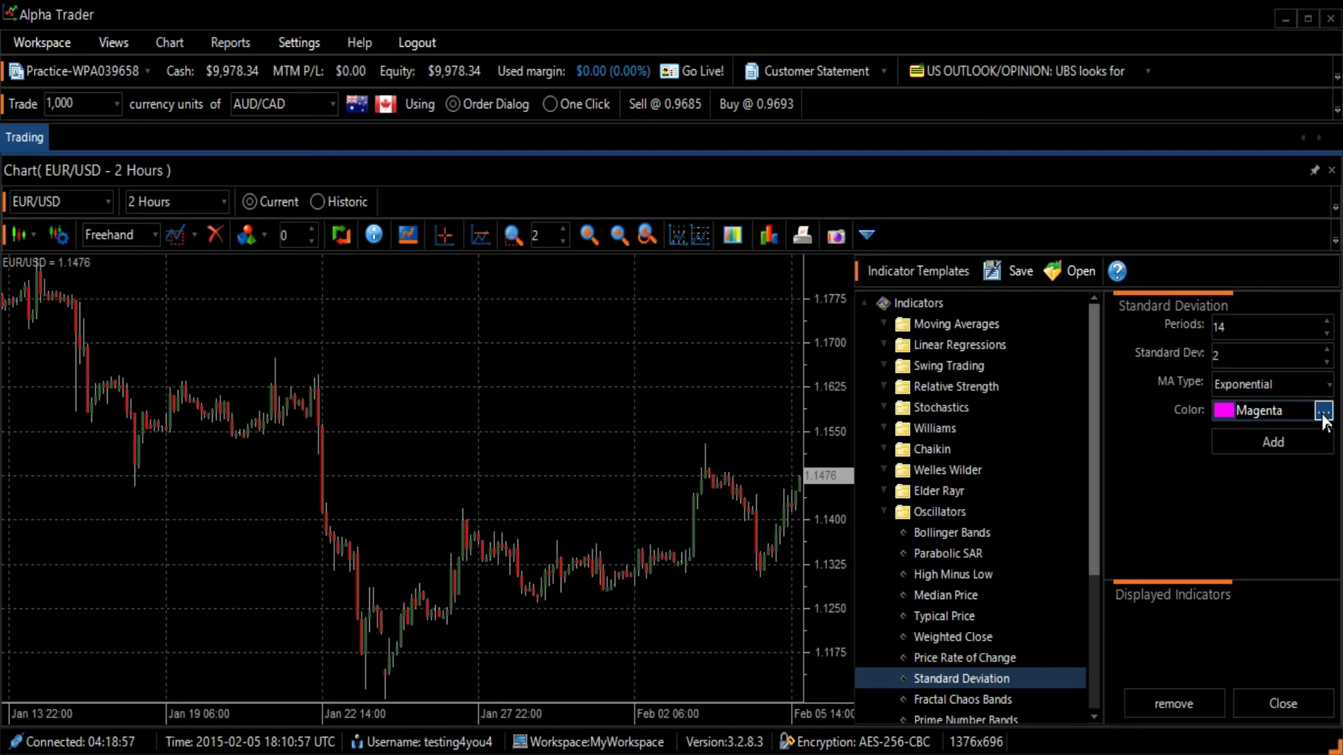
Step: Change the indicator colour to a softer magenta (214, 34, 214)
{"action": "left_click", "coordinate": [1324, 412]}
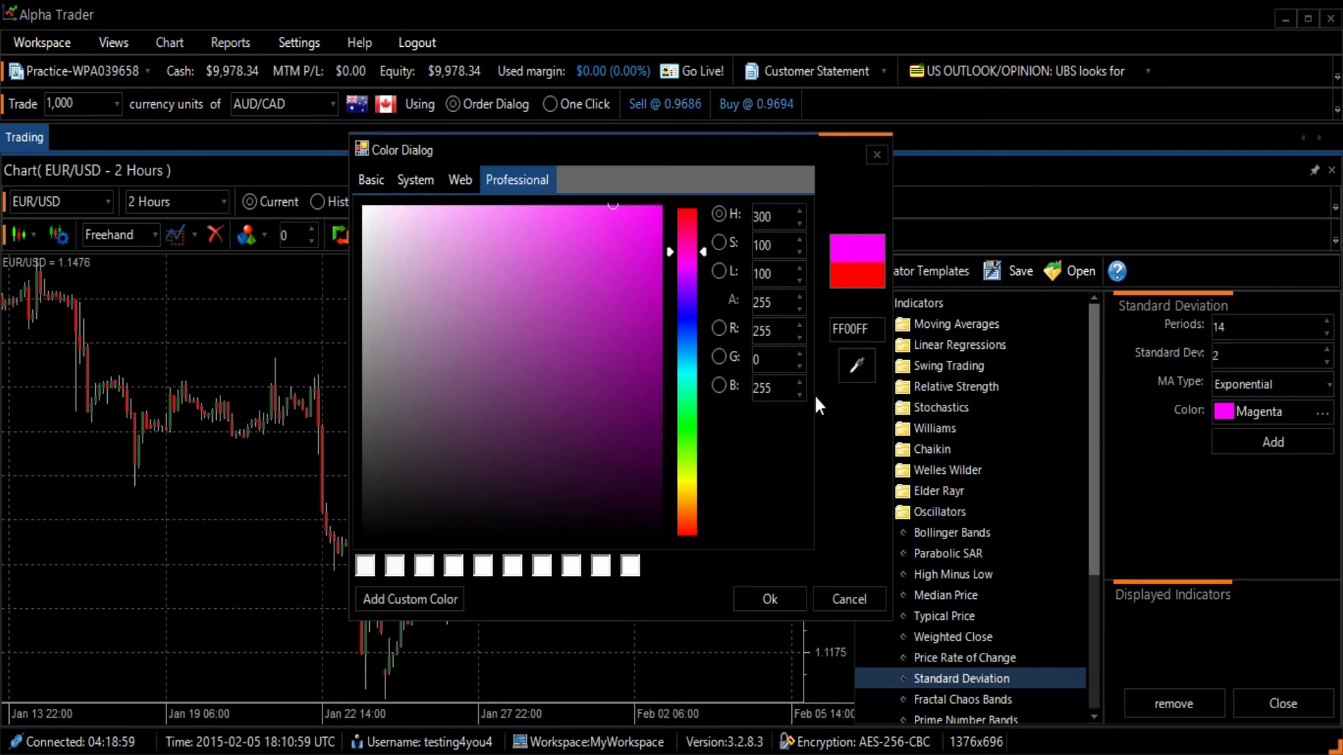
{"action": "mouse_move", "coordinate": [638, 386]}
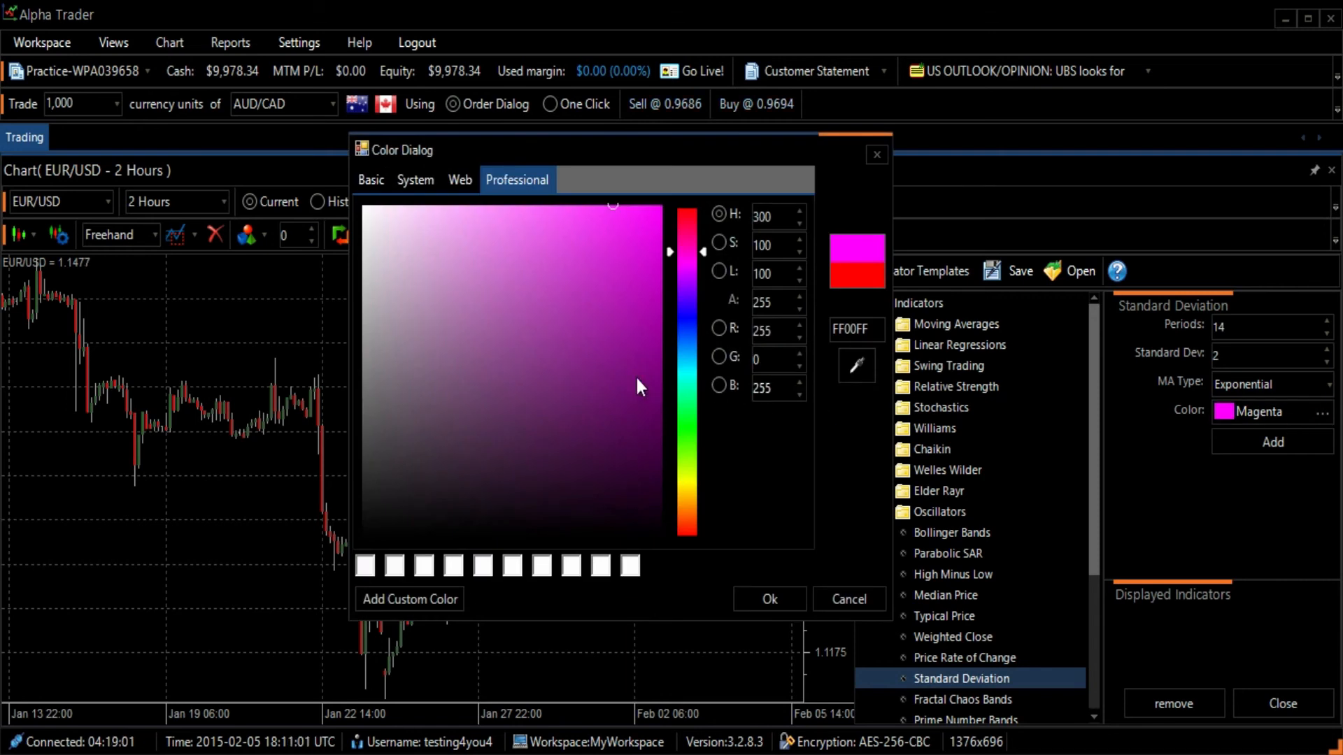
{"action": "left_click", "coordinate": [614, 258]}
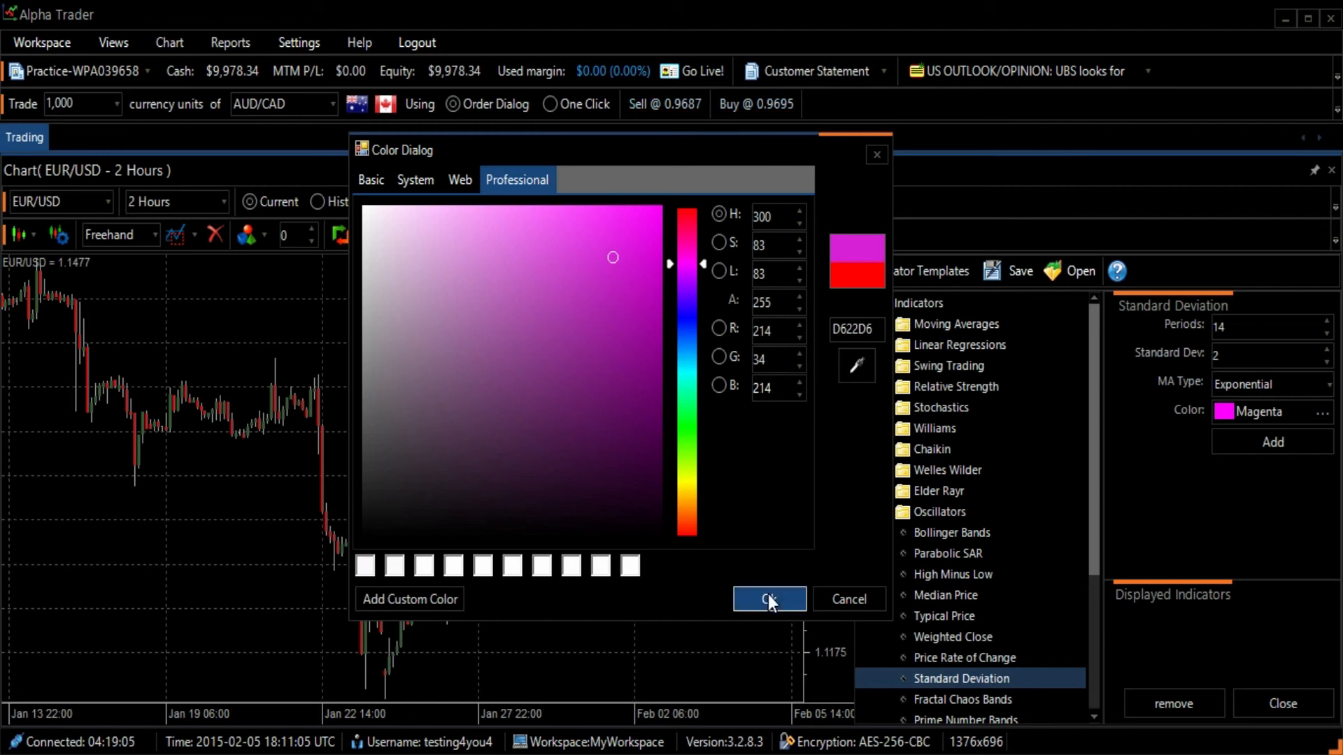
{"action": "left_click", "coordinate": [768, 599]}
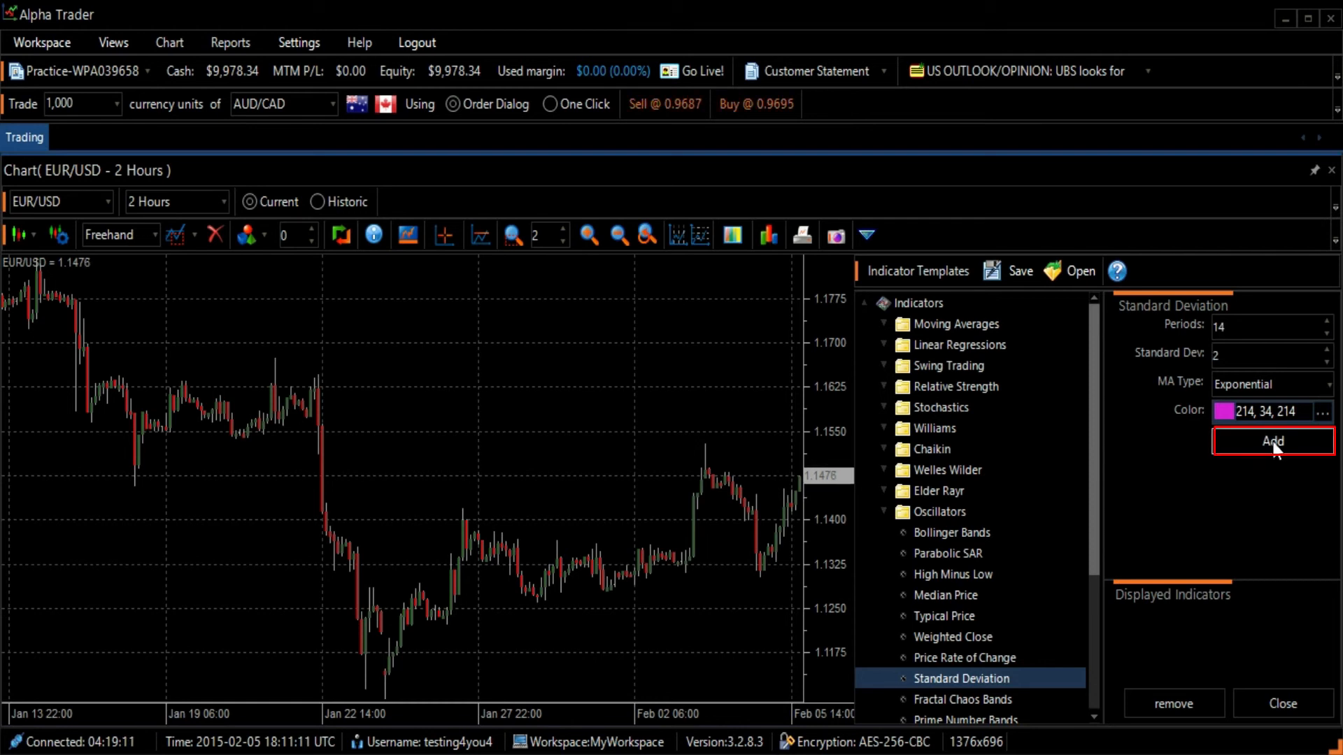
Step: Add the magenta Standard Deviation pane below the EUR/USD candles and dismiss the panel
{"action": "left_click", "coordinate": [1272, 441]}
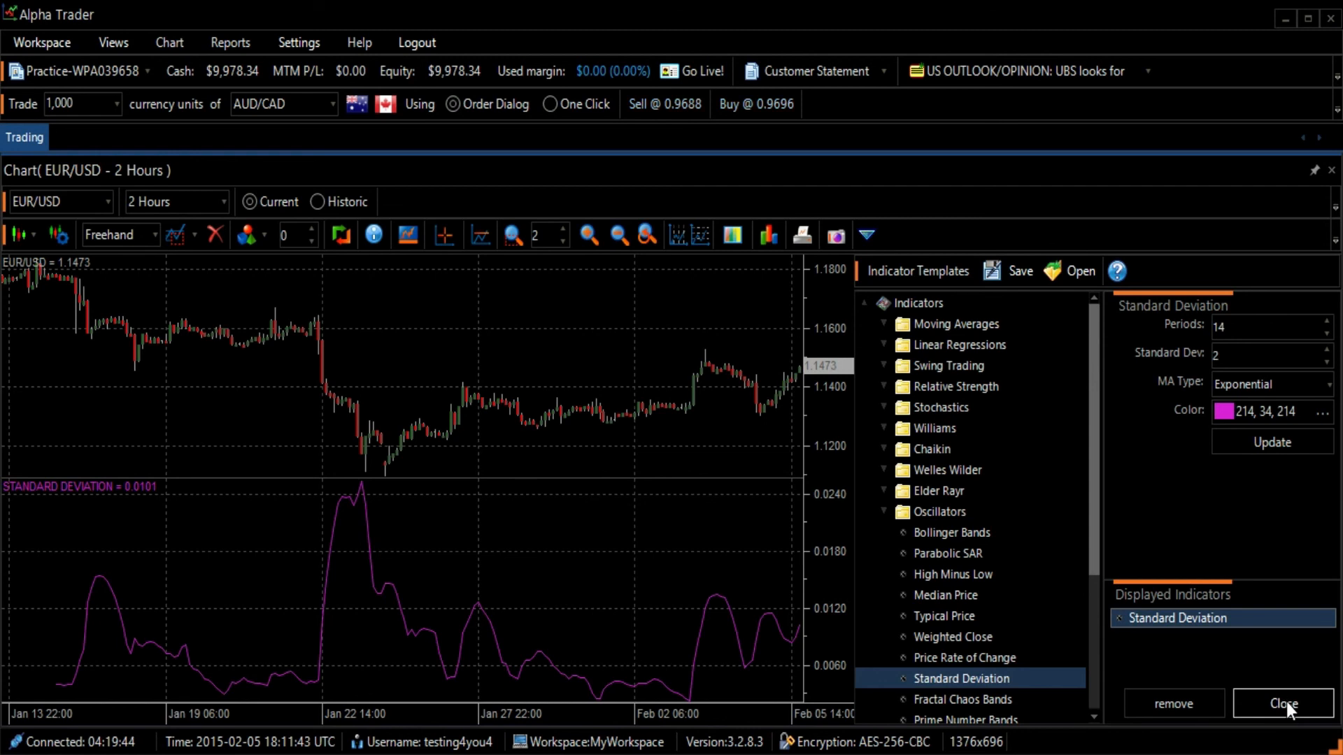
{"action": "left_click", "coordinate": [1283, 703]}
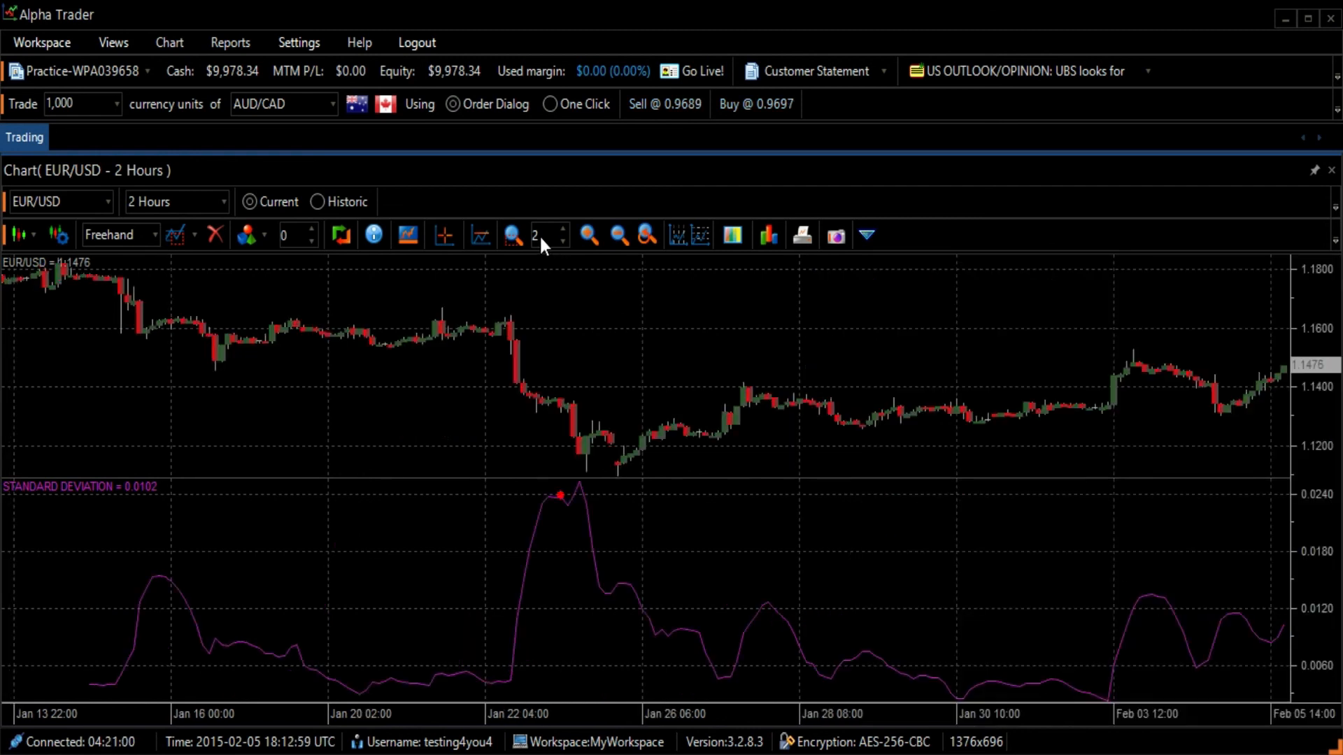